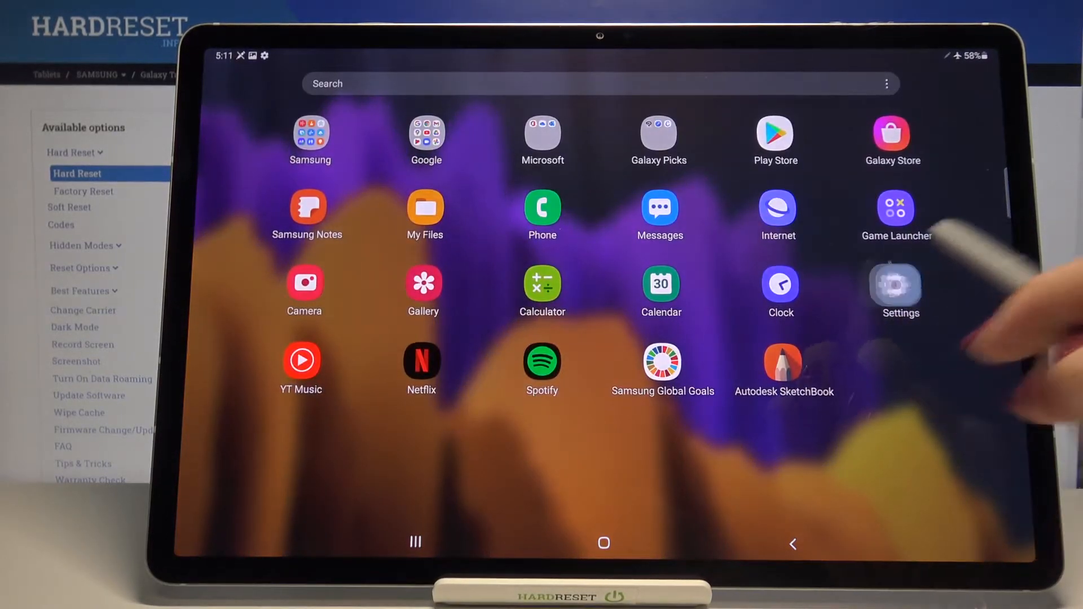
Reach the Fingerprints registration intro from Biometrics and security
click(900, 284)
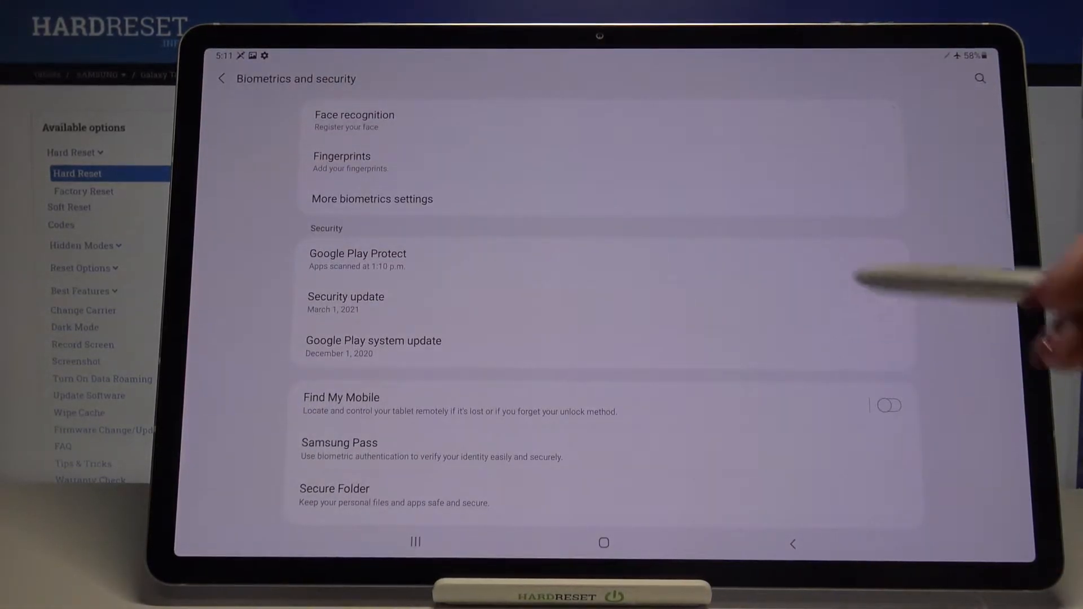
click(341, 155)
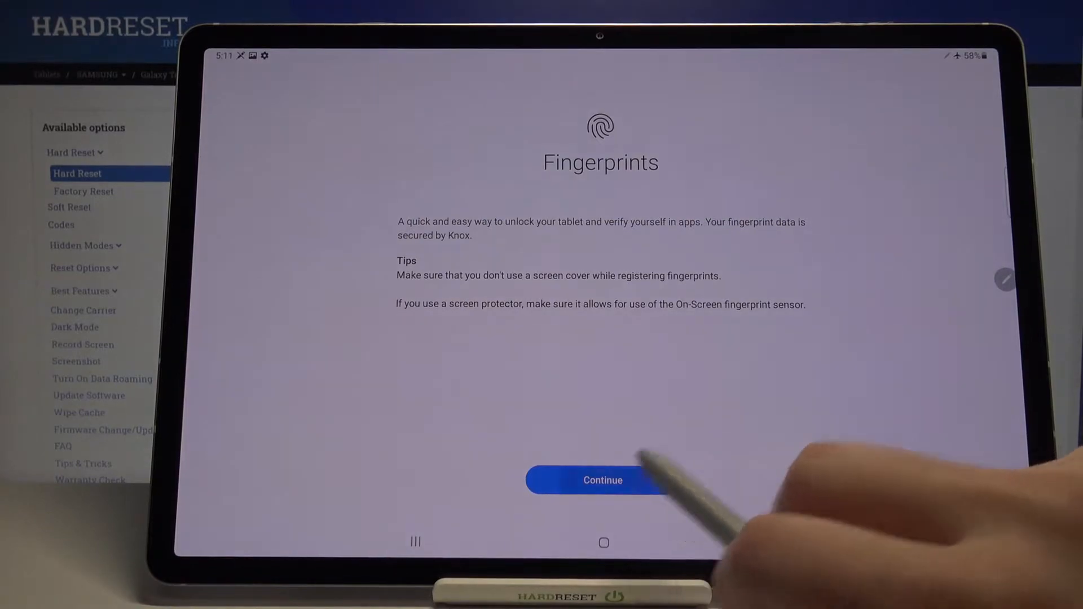
Save an L-shaped pattern as the backup screen lock for fingerprints
click(602, 480)
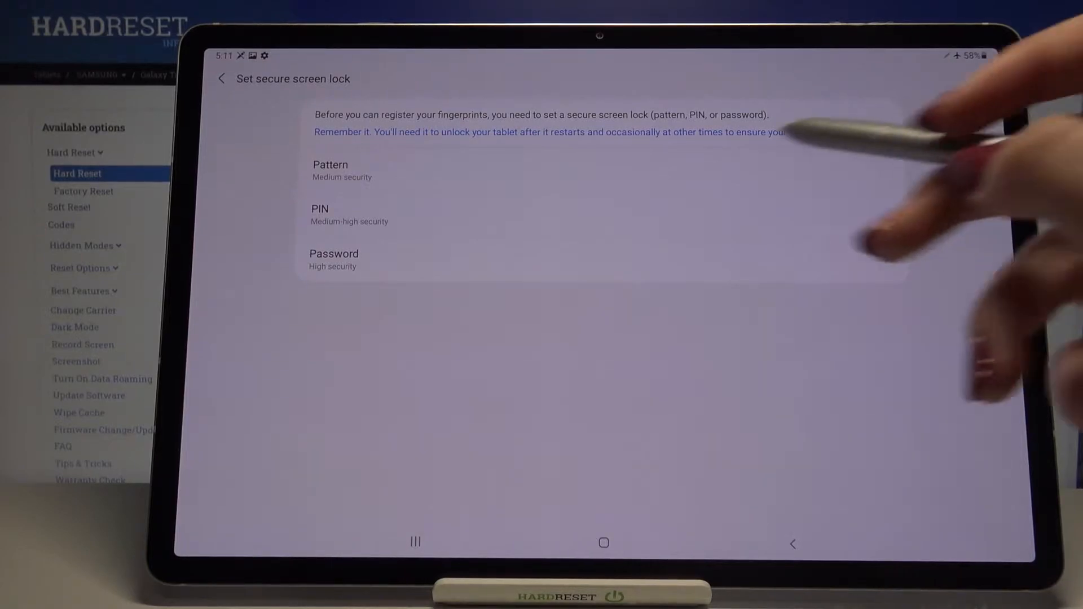
click(330, 170)
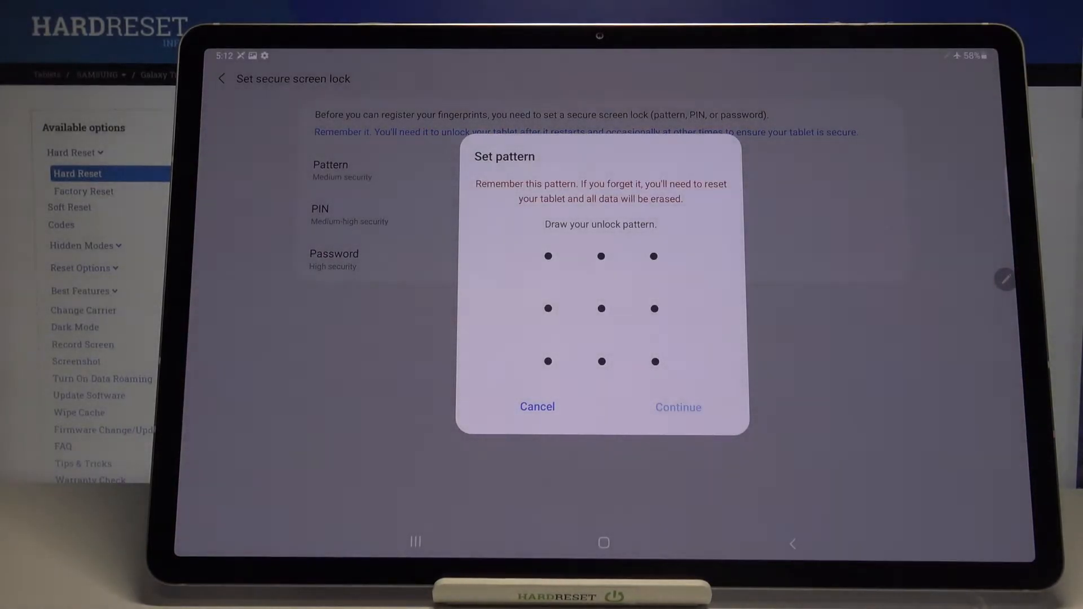
drag(548, 256, 654, 361)
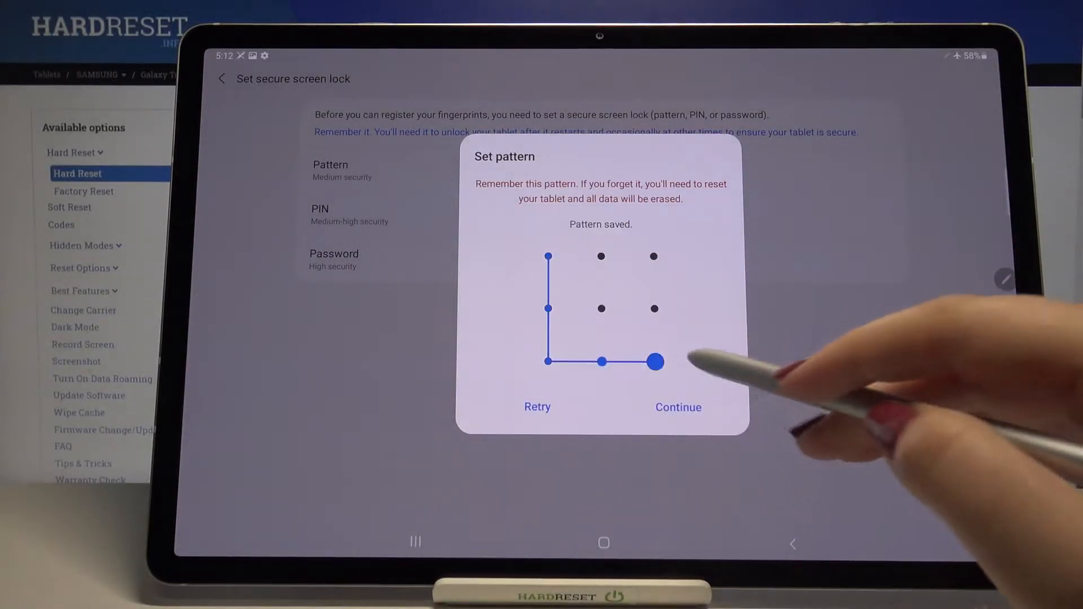
click(677, 407)
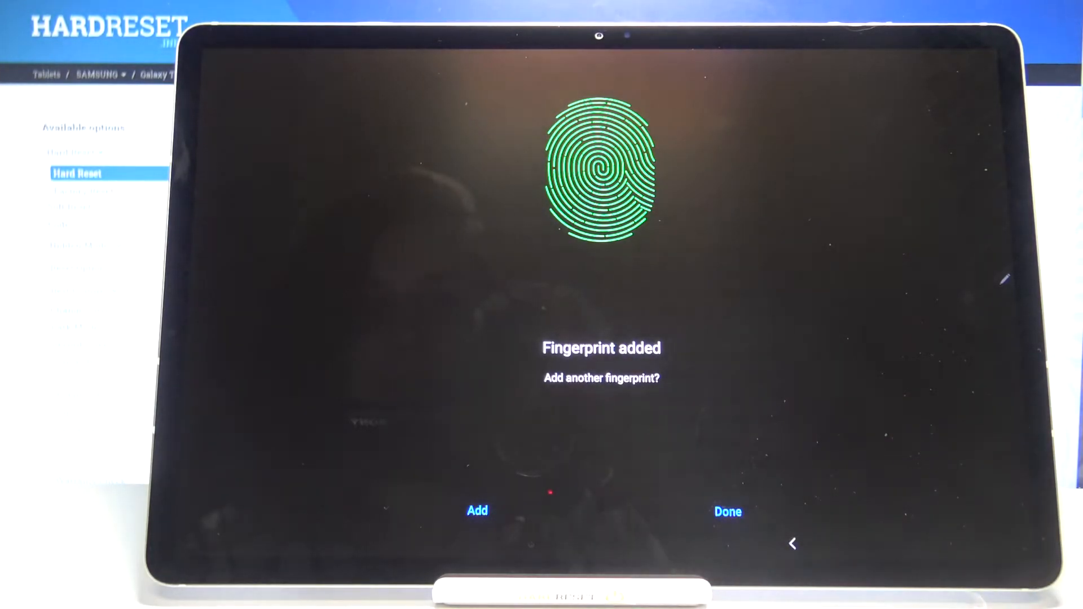
Finish registration so Fingerprint 1 is added without scanning another finger
click(726, 512)
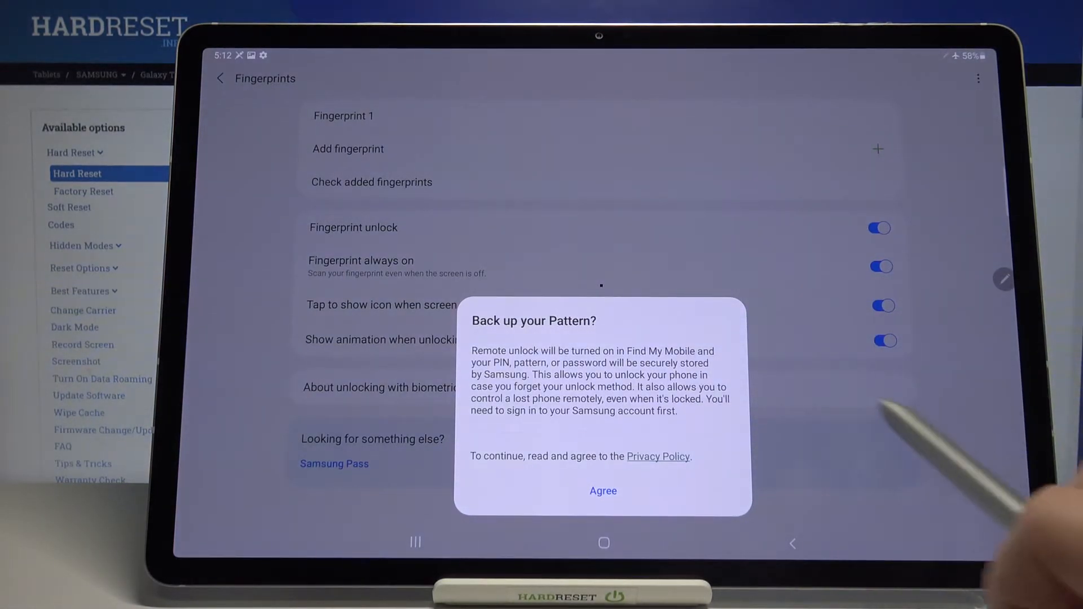
Agree to back up the pattern and rename Fingerprint 1 to 'Thumb'
click(603, 491)
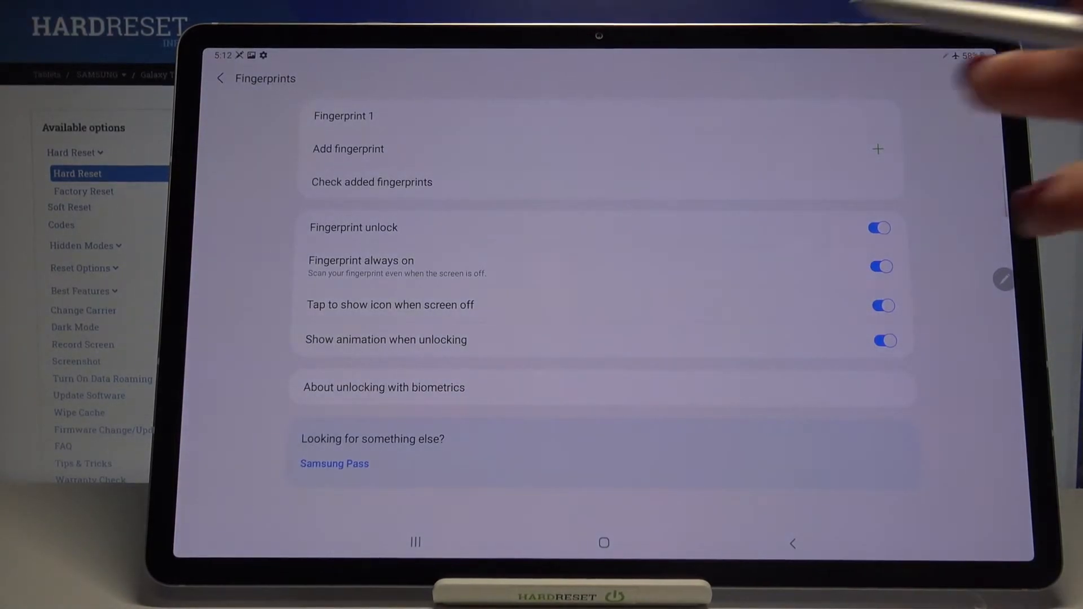
click(343, 116)
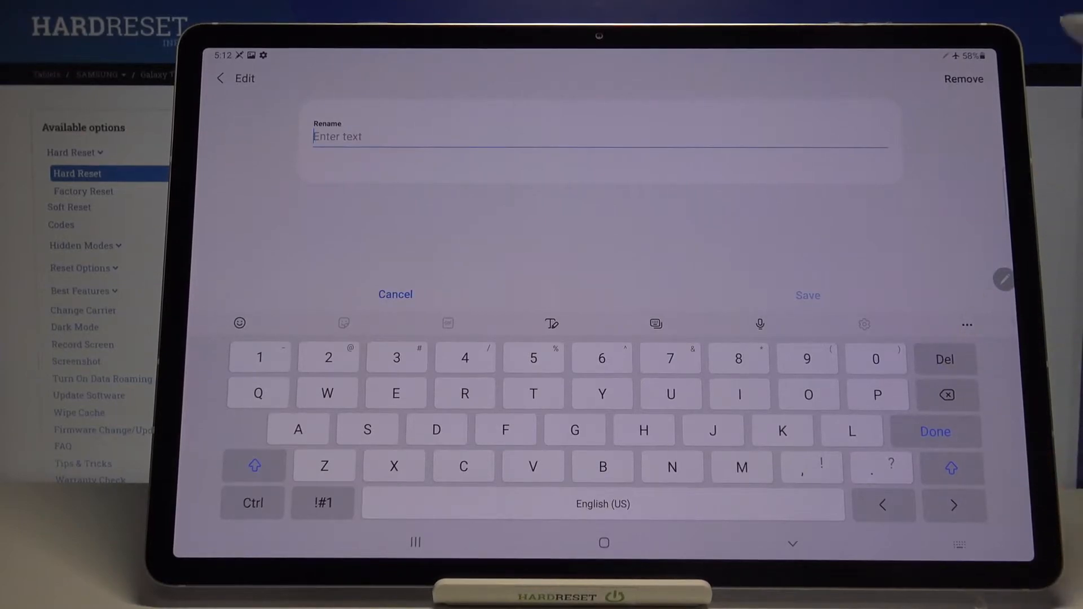
text(Thum)
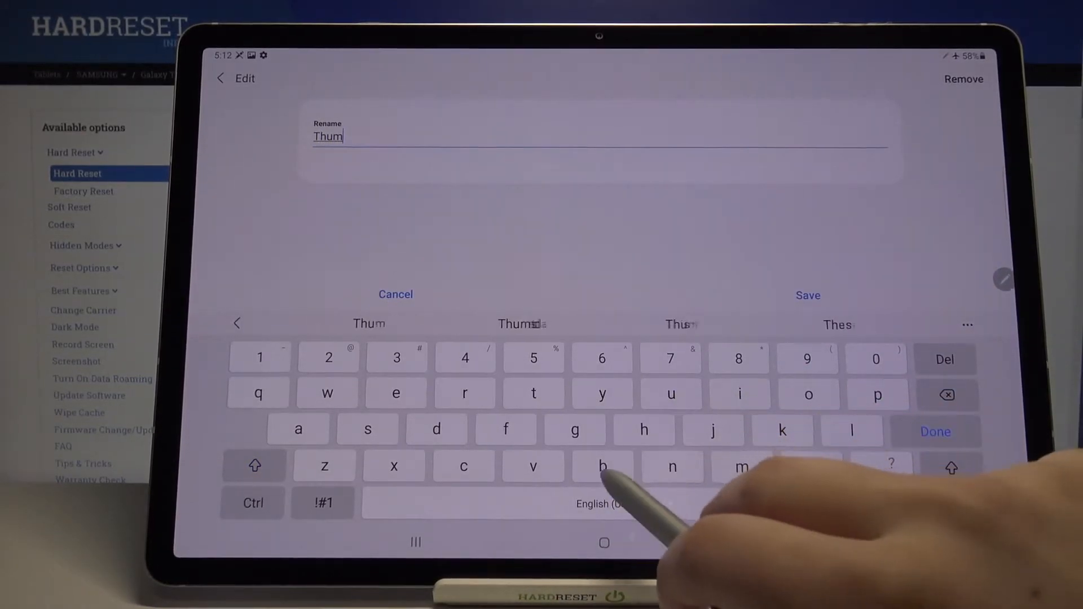
click(807, 296)
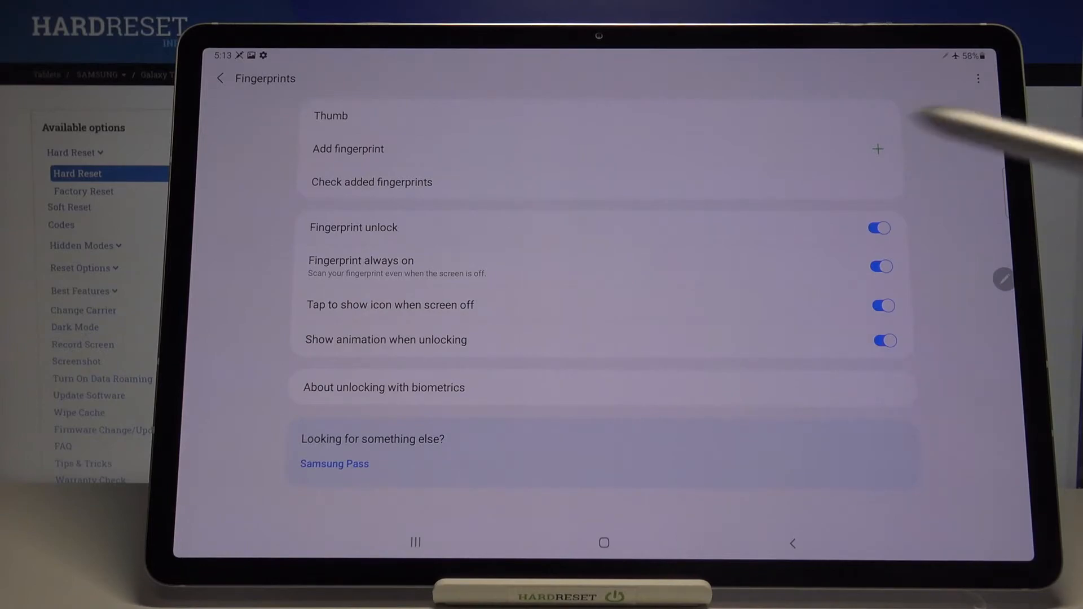
Verify the Thumb fingerprint is recognised, then return to the home screen
click(371, 182)
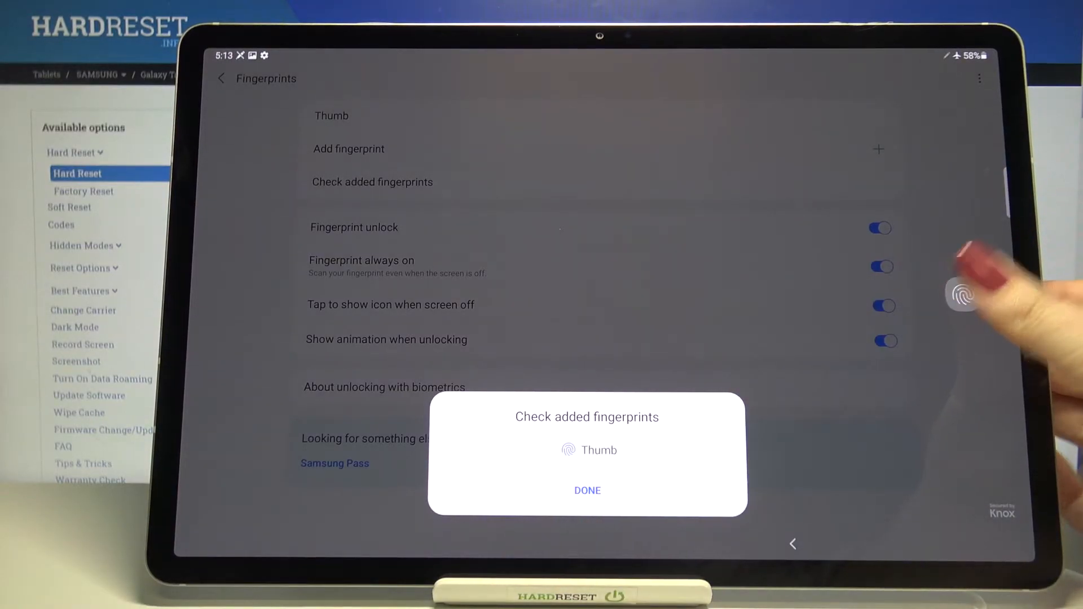
click(586, 490)
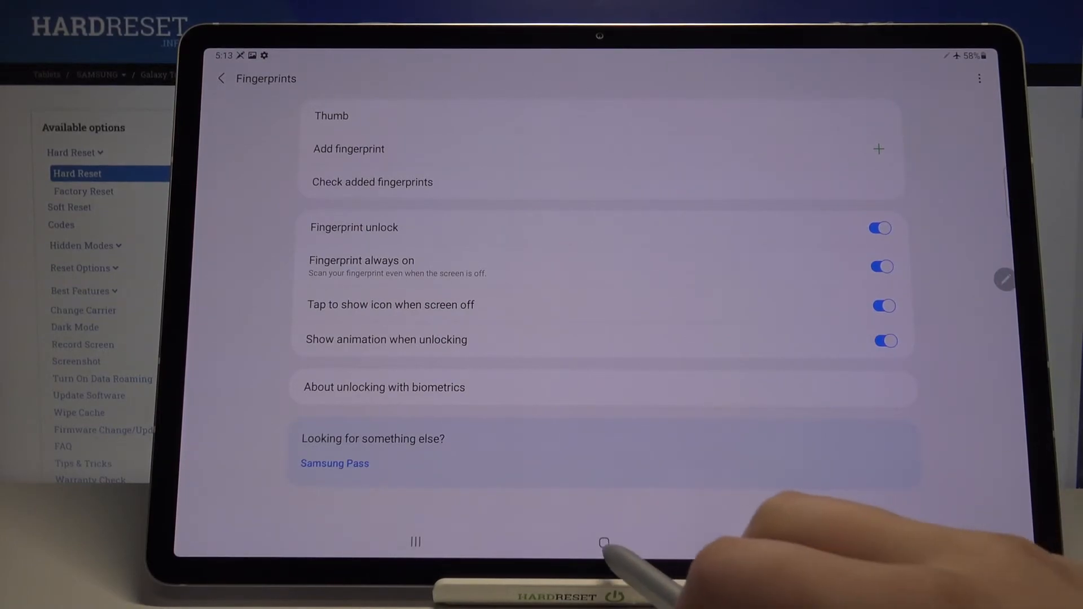
click(605, 541)
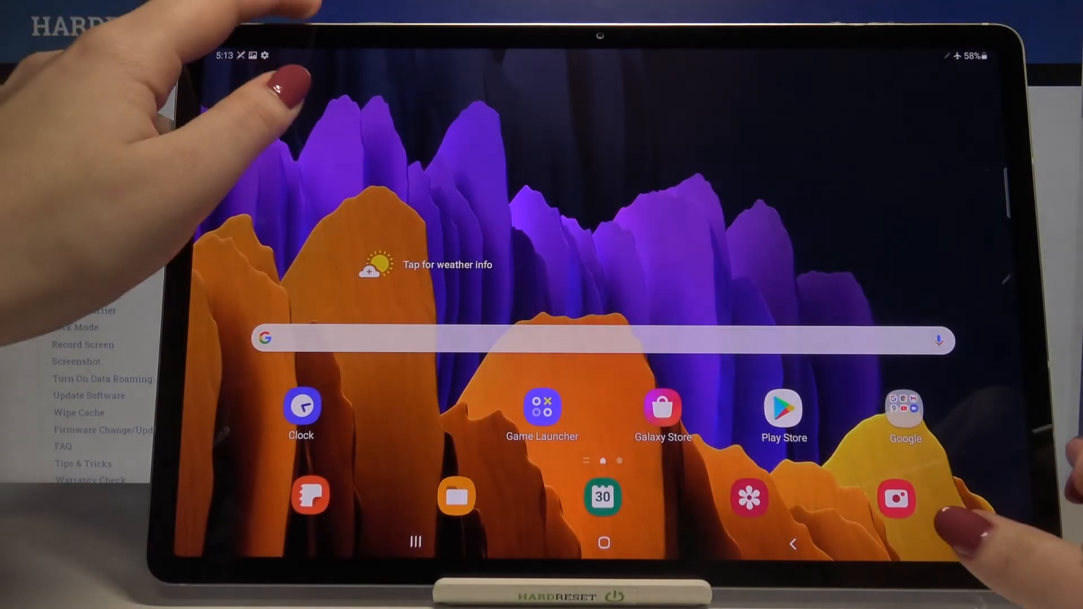